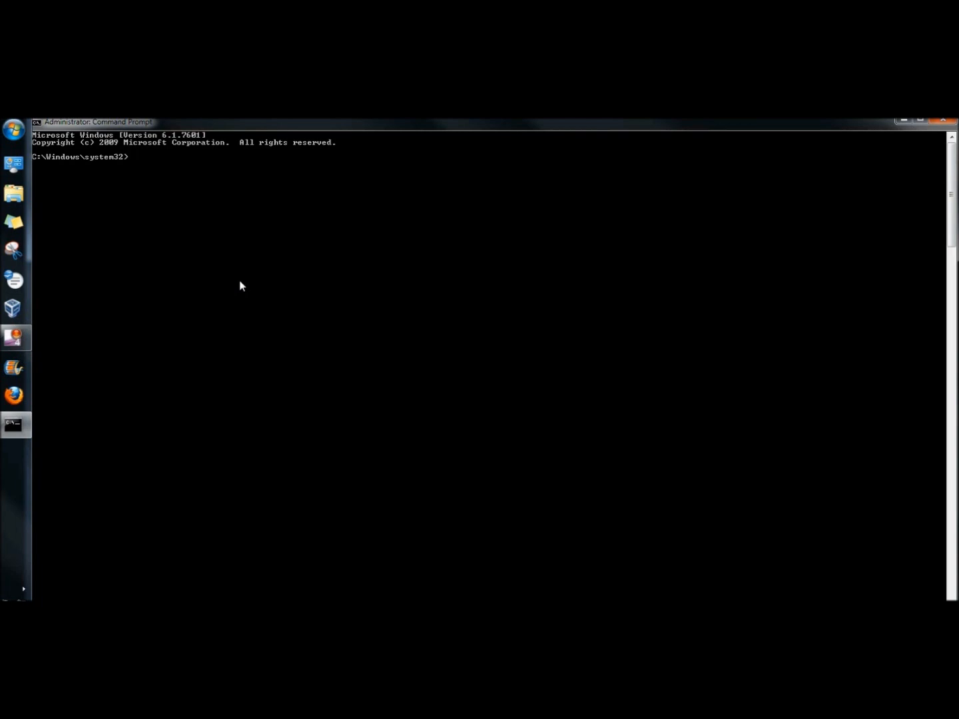
# Run 'taskmgr && netstat -ano' to launch Task Manager and list connections with process IDs
pyautogui.write('taskmg')
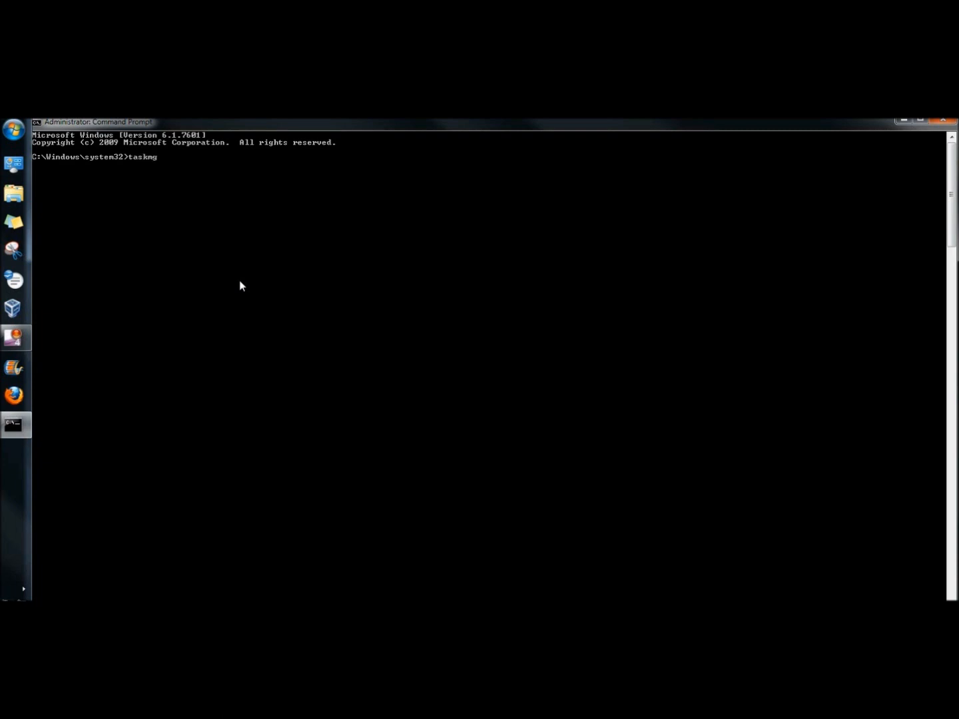
pyautogui.write('r &&')
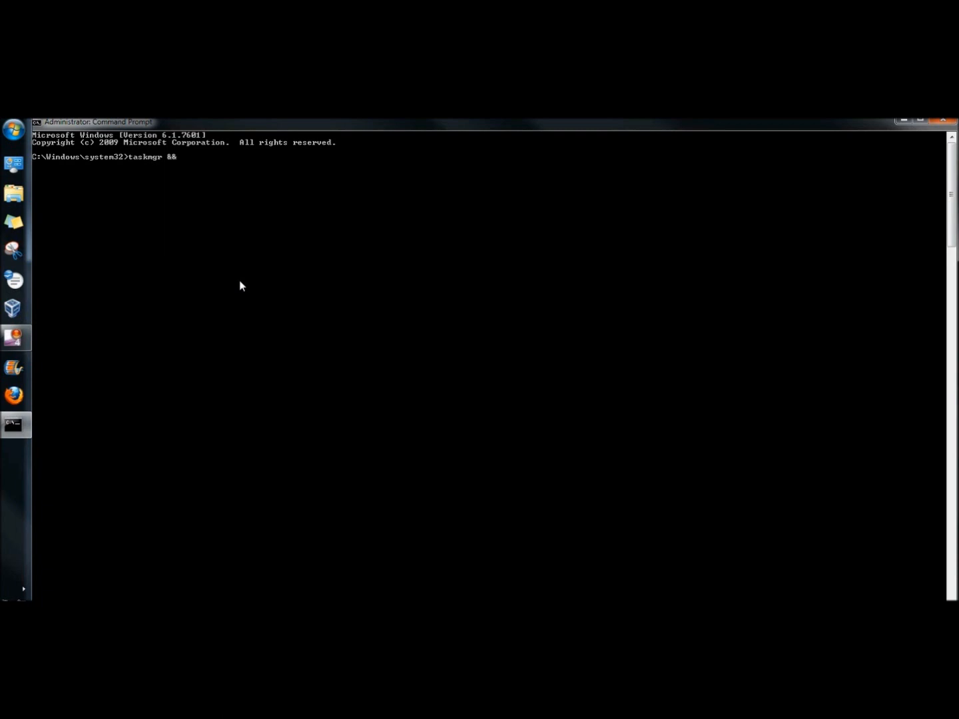
pyautogui.write('netstat -a')
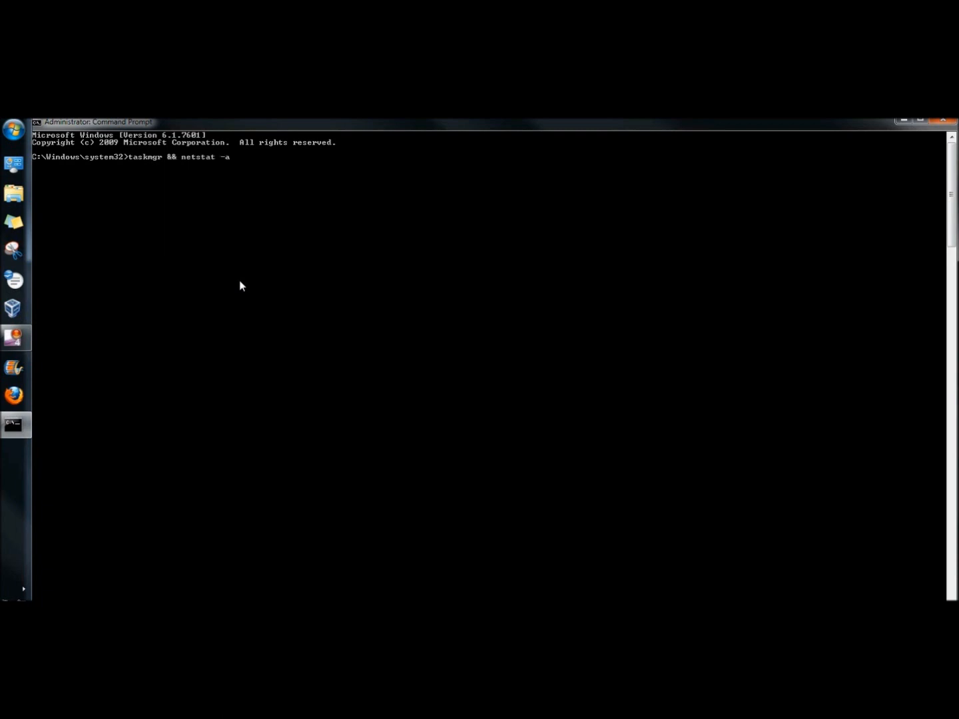
pyautogui.write('no')
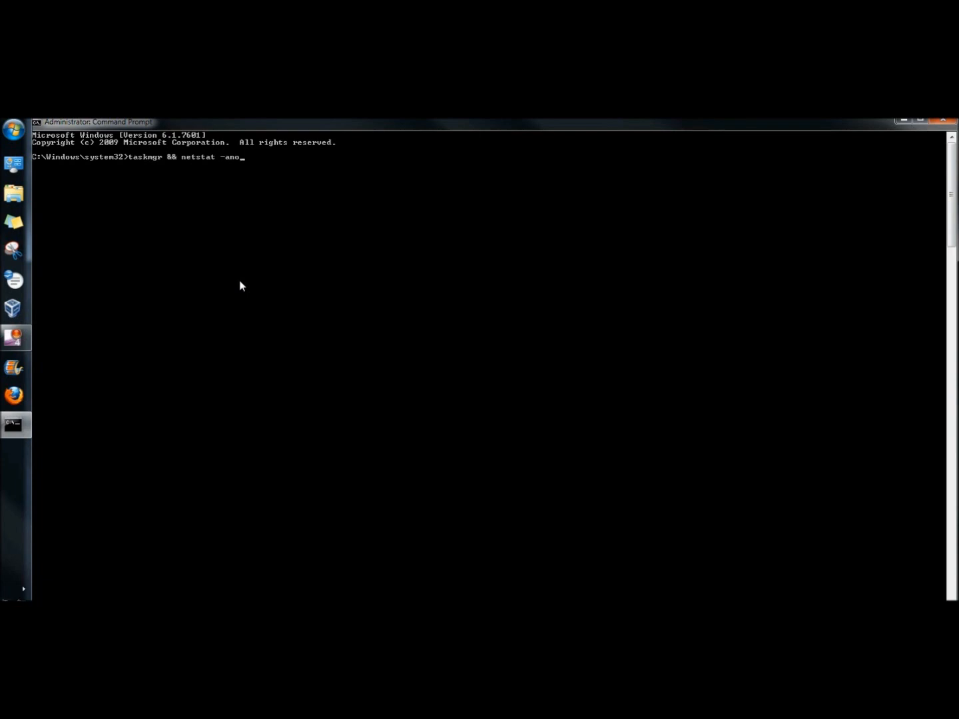
pyautogui.press('enter')
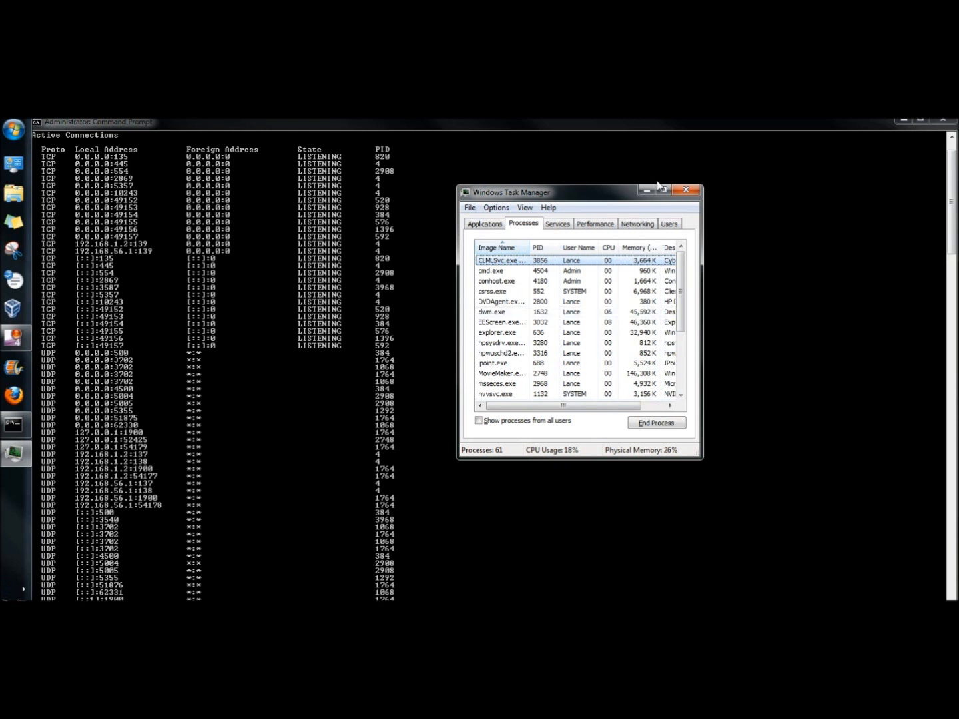
# Focus the Task Manager Processes list beside the netstat connection output
pyautogui.click(685, 189)
pyautogui.write('defrag c: /a /u && cleanmgr c: /sageset:start')
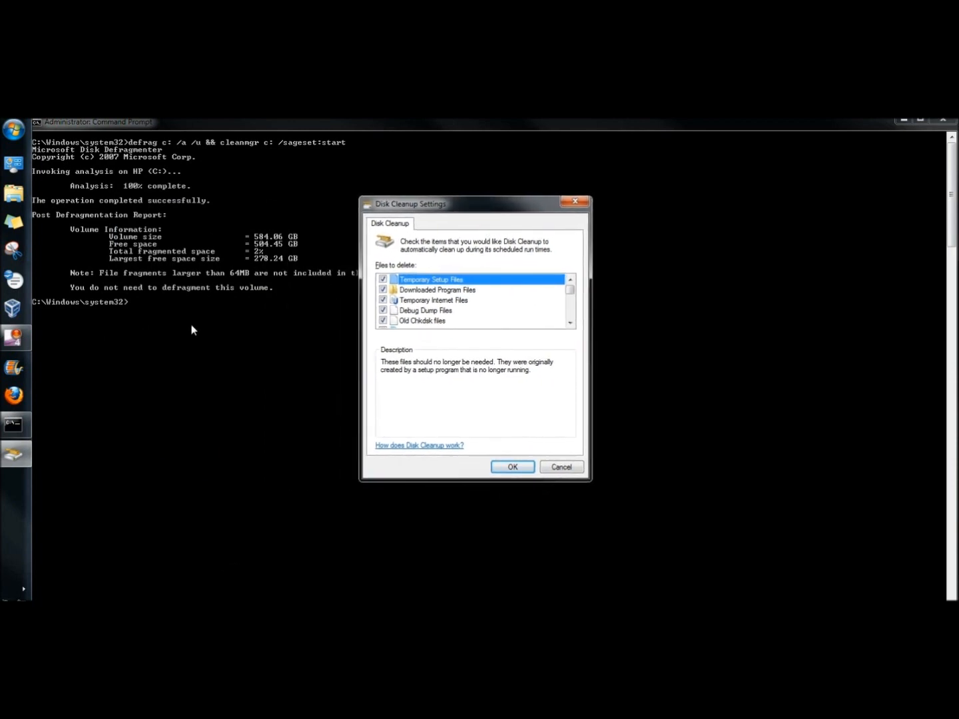
pyautogui.moveTo(82, 197)
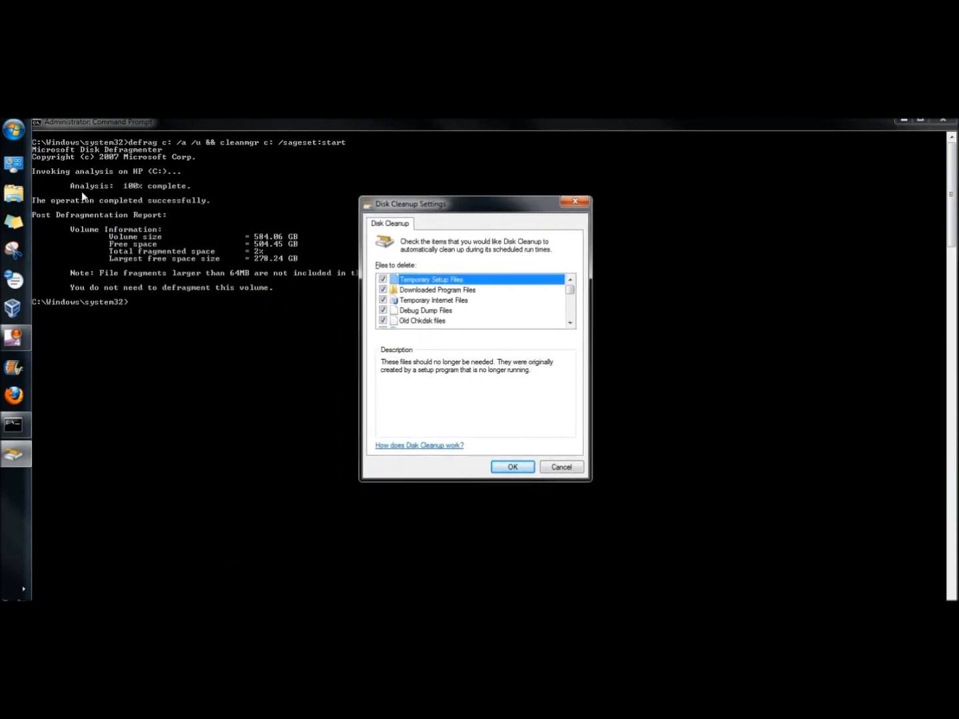